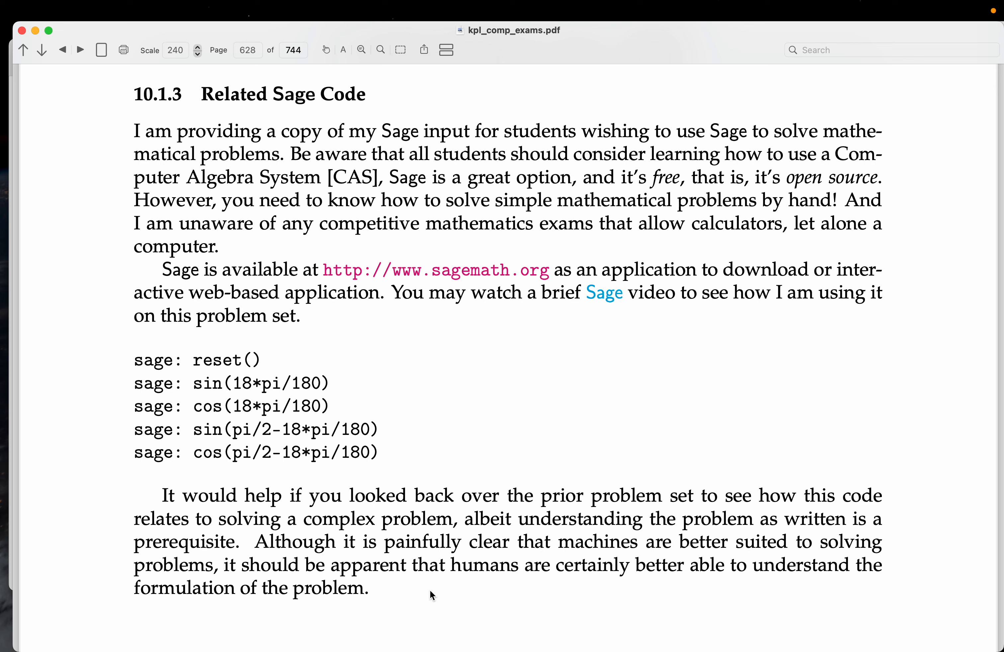
# Switch from Preview to the Terminal running SageMath 10.2 beside the PDF
pyautogui.press('cmd+tab')
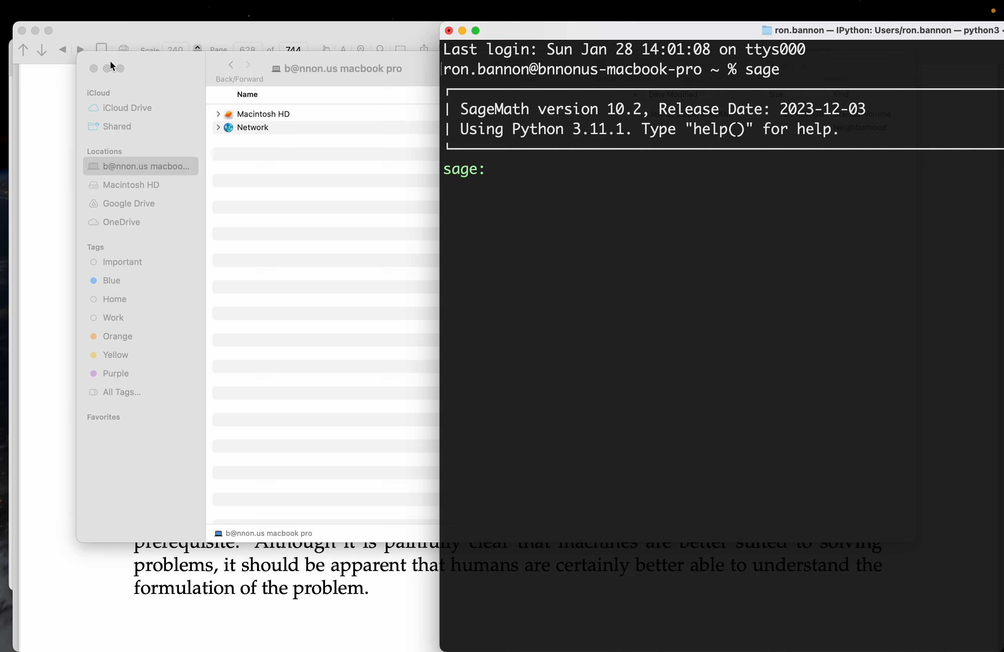
# Reset the Sage session and evaluate sin(18*pi/180), getting 1/4*sqrt(5) - 1/4
pyautogui.click(93, 67)
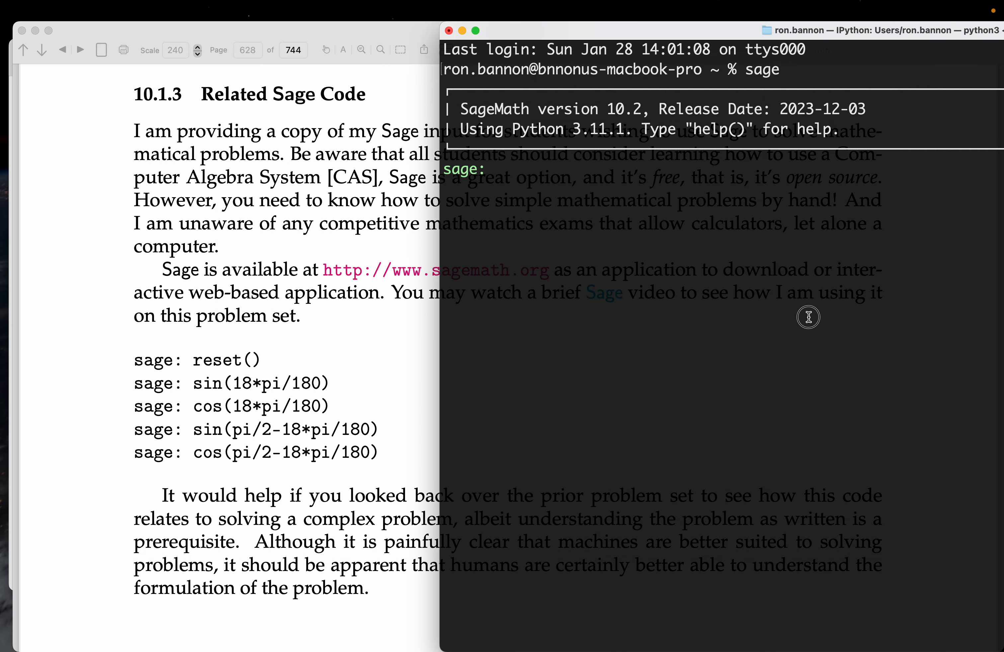
pyautogui.write('reset()')
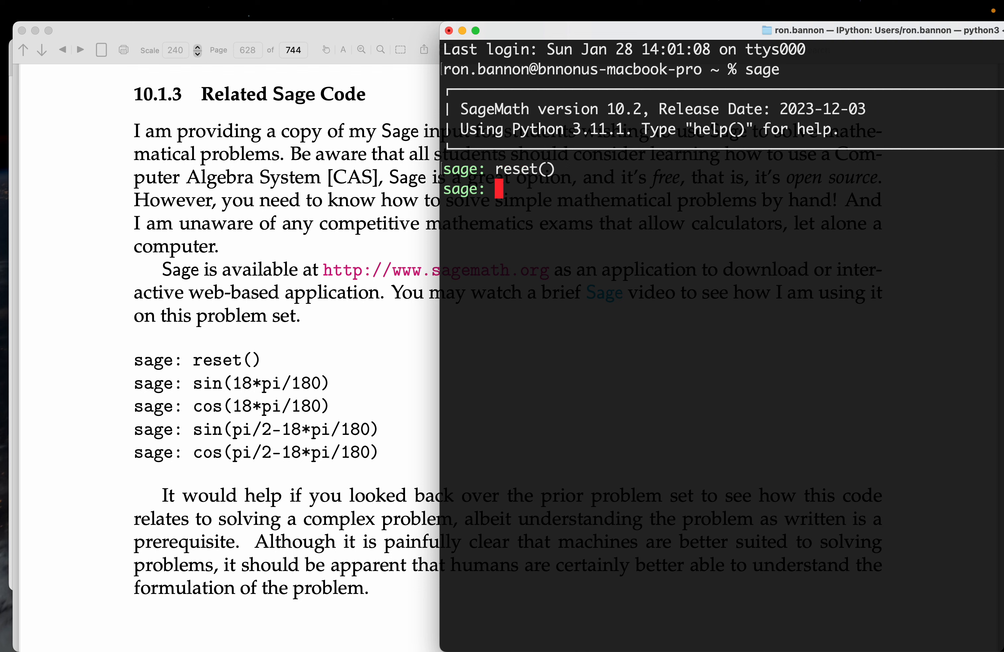
pyautogui.write('sin(pi/2-18*pi/180)')
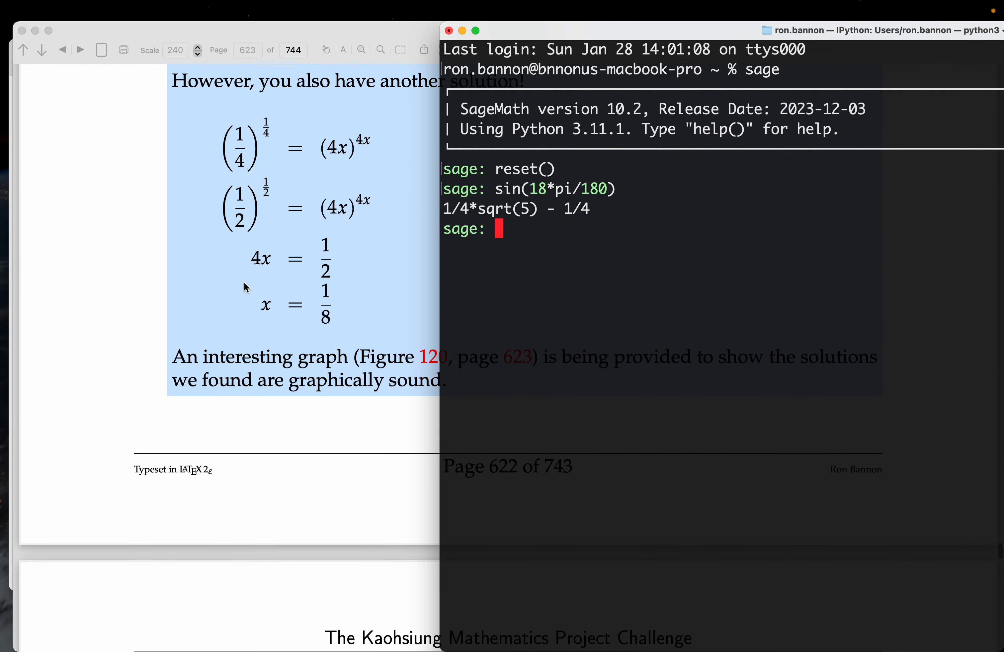
# Scroll the PDF to the Solution box listing sin and cos of 18° and 72°
pyautogui.scroll(-3)
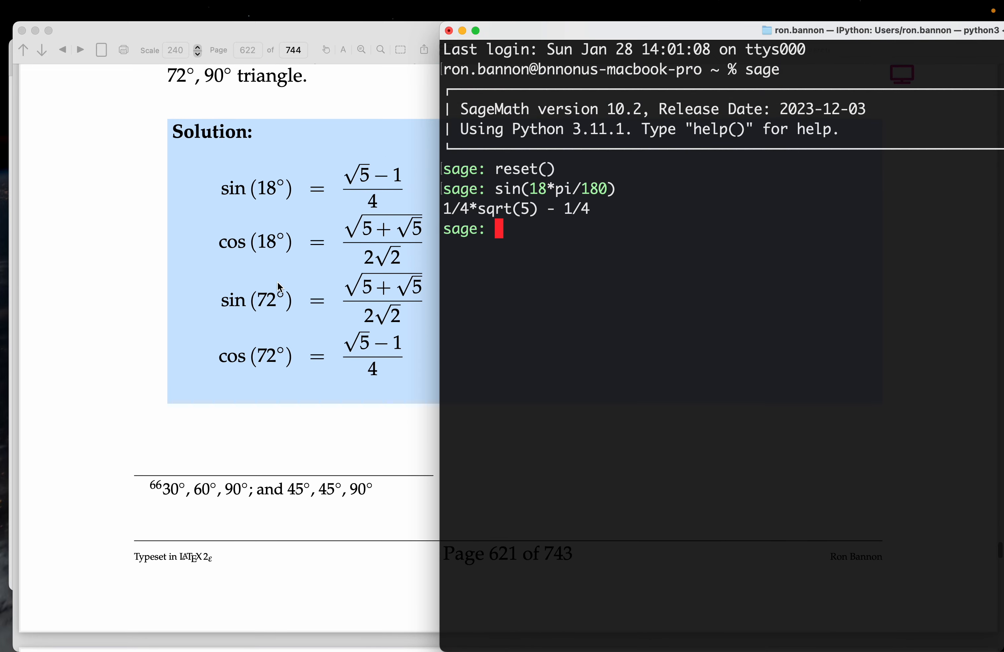
pyautogui.moveTo(476, 221)
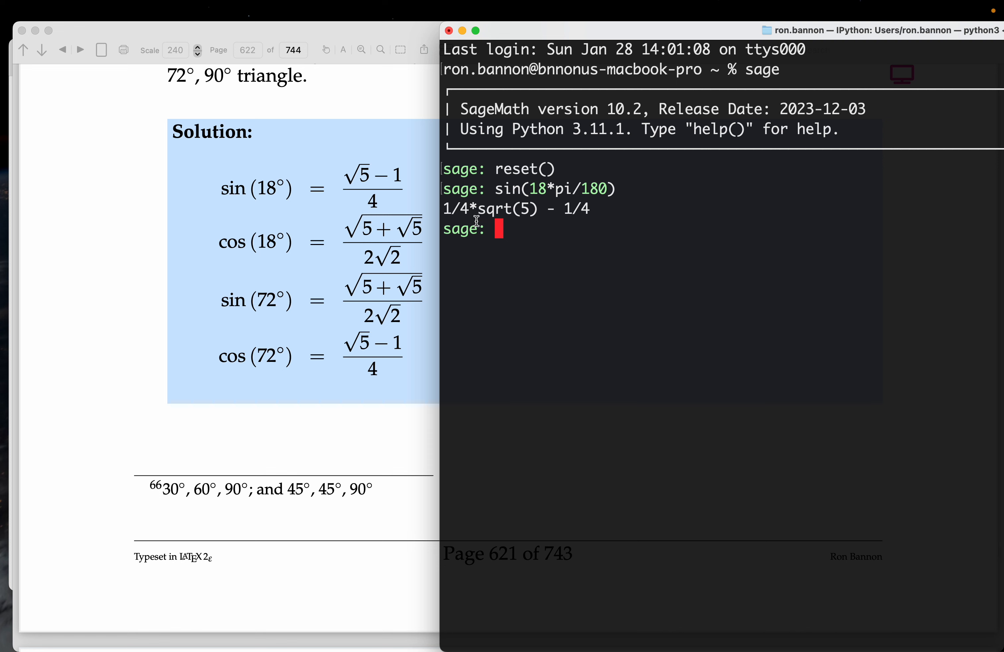
pyautogui.moveTo(583, 226)
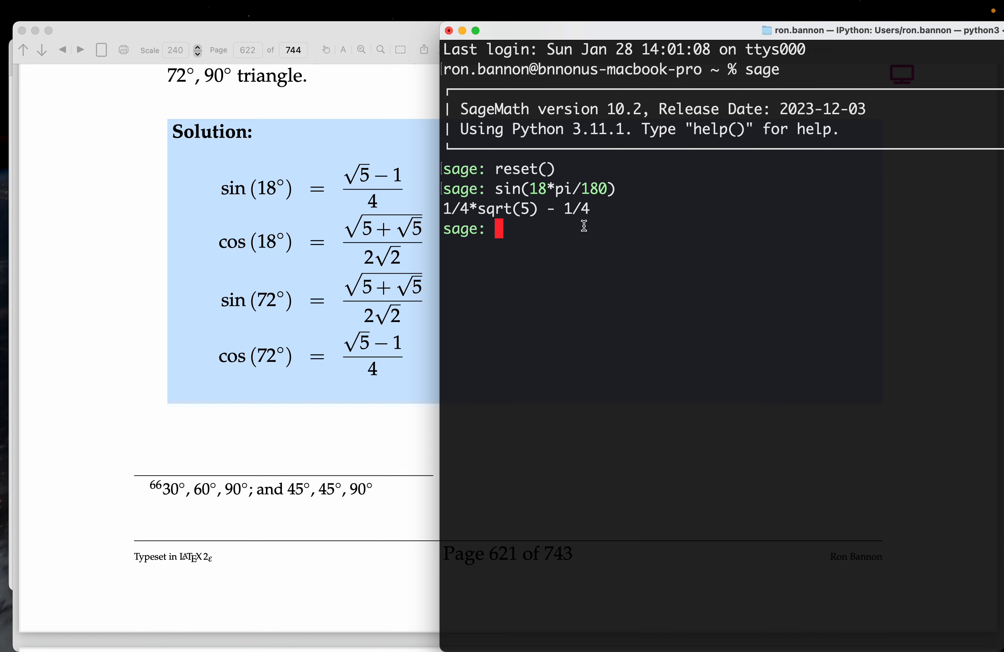
pyautogui.moveTo(342, 186)
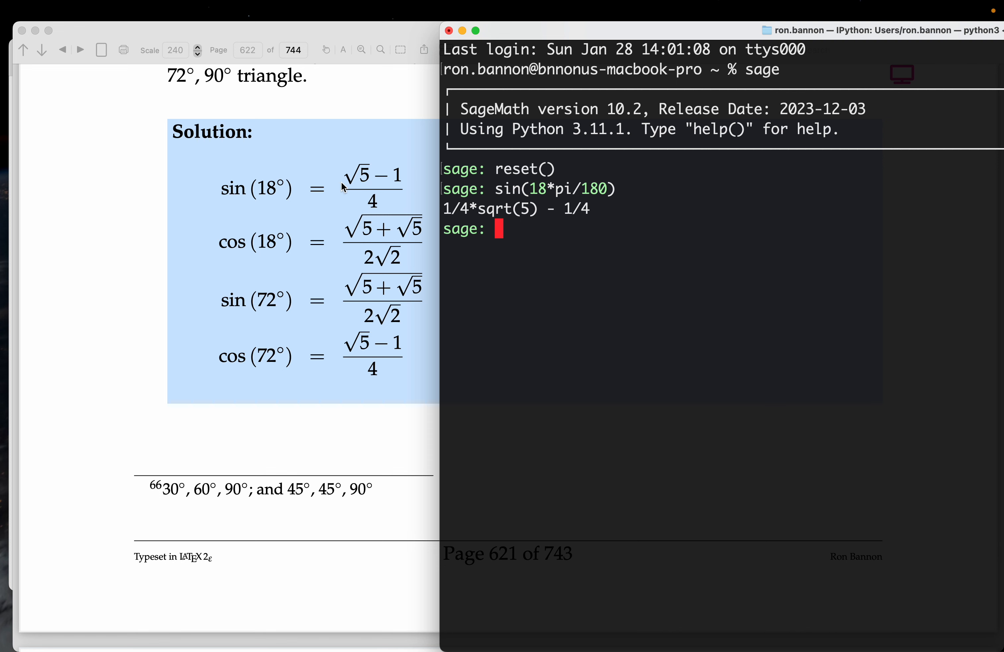
pyautogui.moveTo(377, 186)
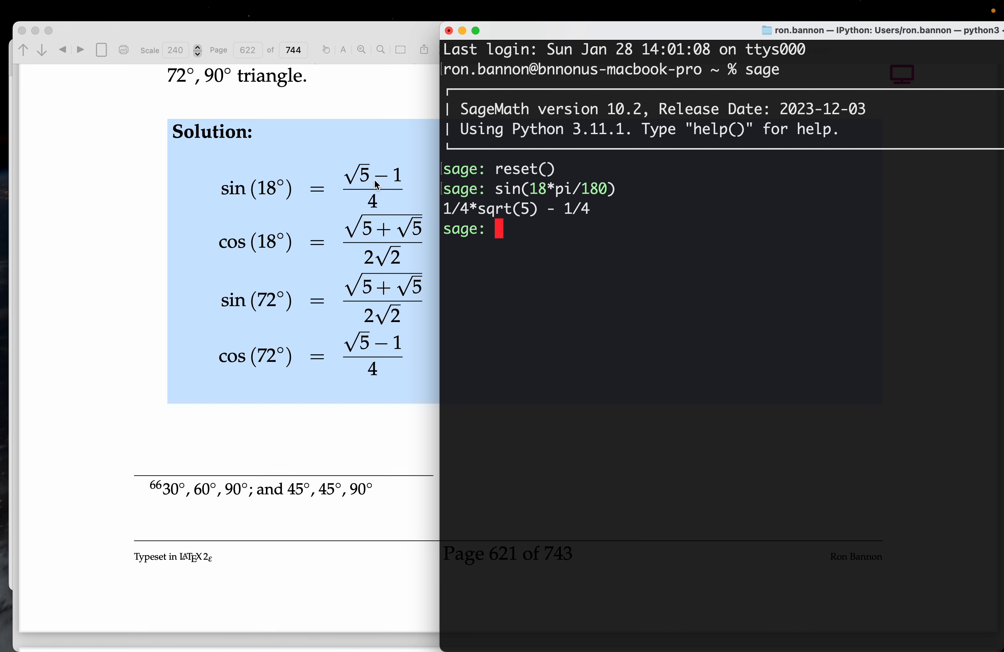
pyautogui.moveTo(662, 279)
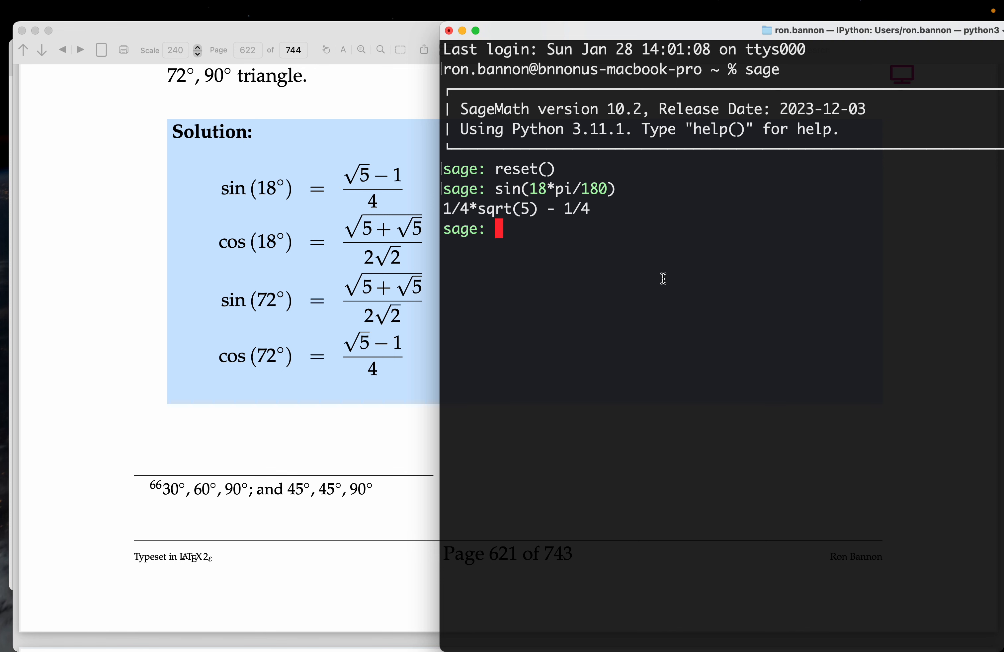
# Evaluate cos(18*pi/180) in Sage, getting 1/4*sqrt(2*sqrt(5) + 10)
pyautogui.write('sin(18*pi/180)')
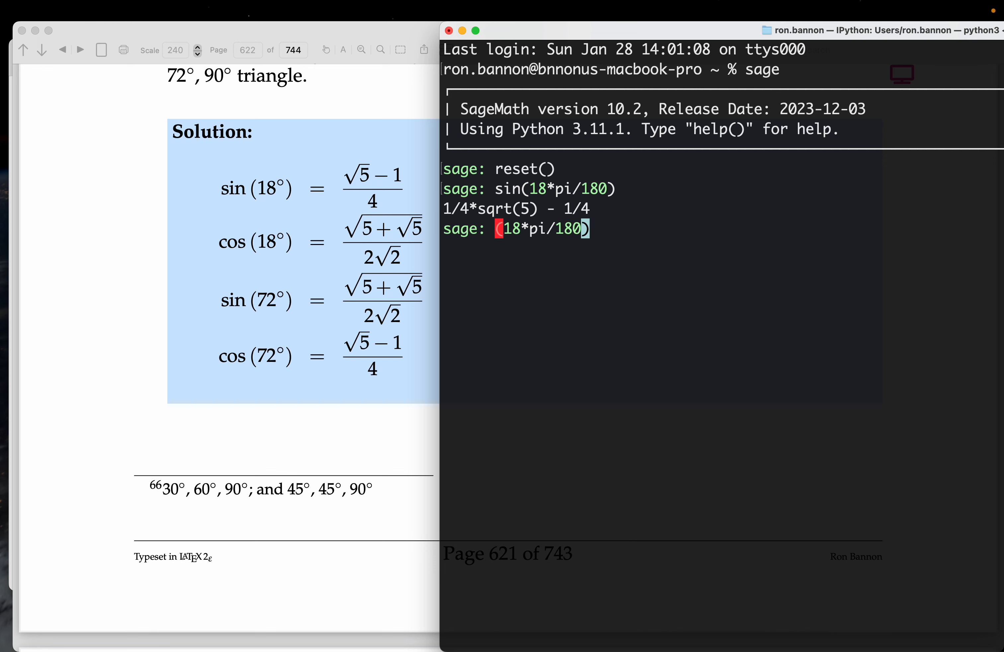
pyautogui.write('cos')
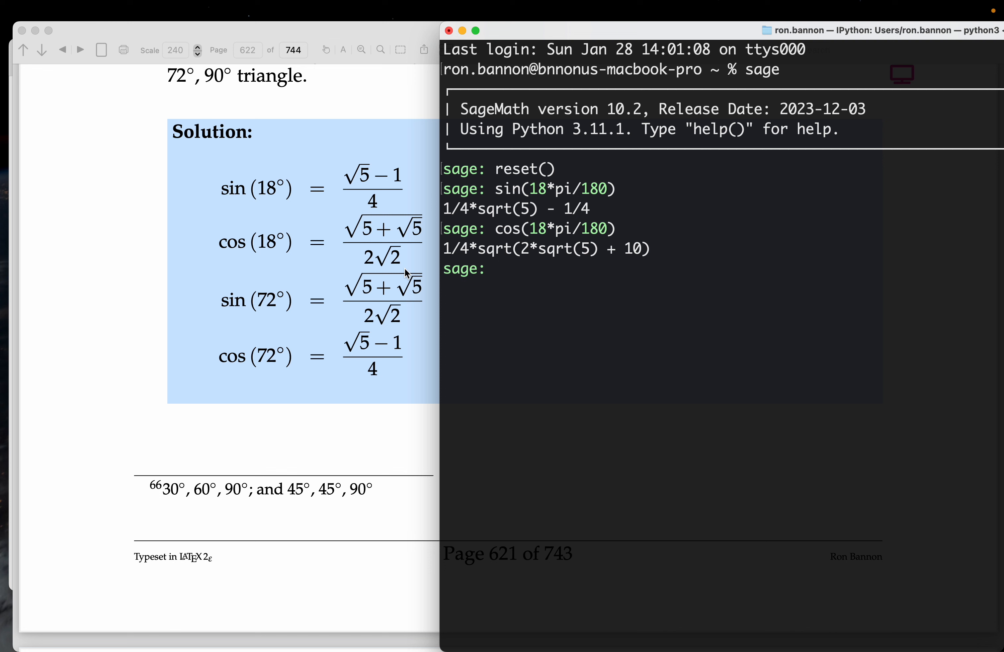
pyautogui.moveTo(313, 235)
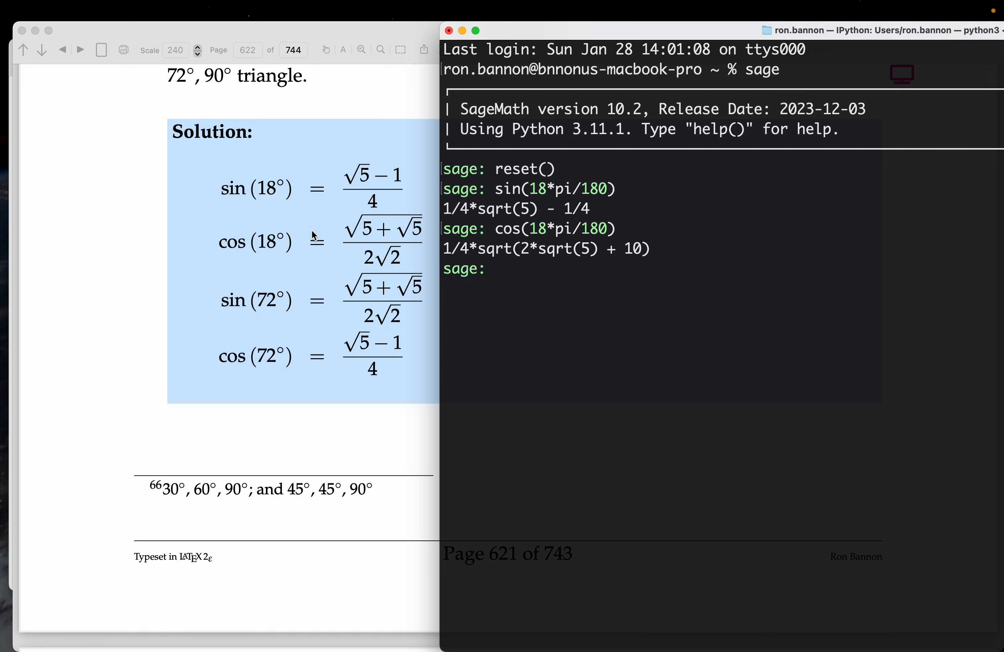
pyautogui.moveTo(367, 257)
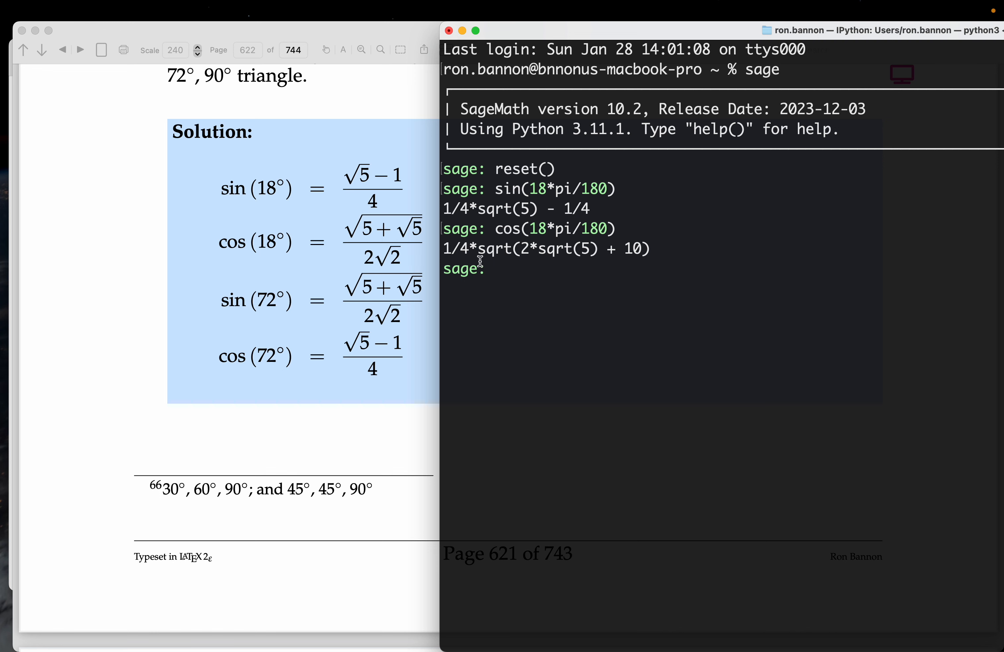
pyautogui.moveTo(582, 293)
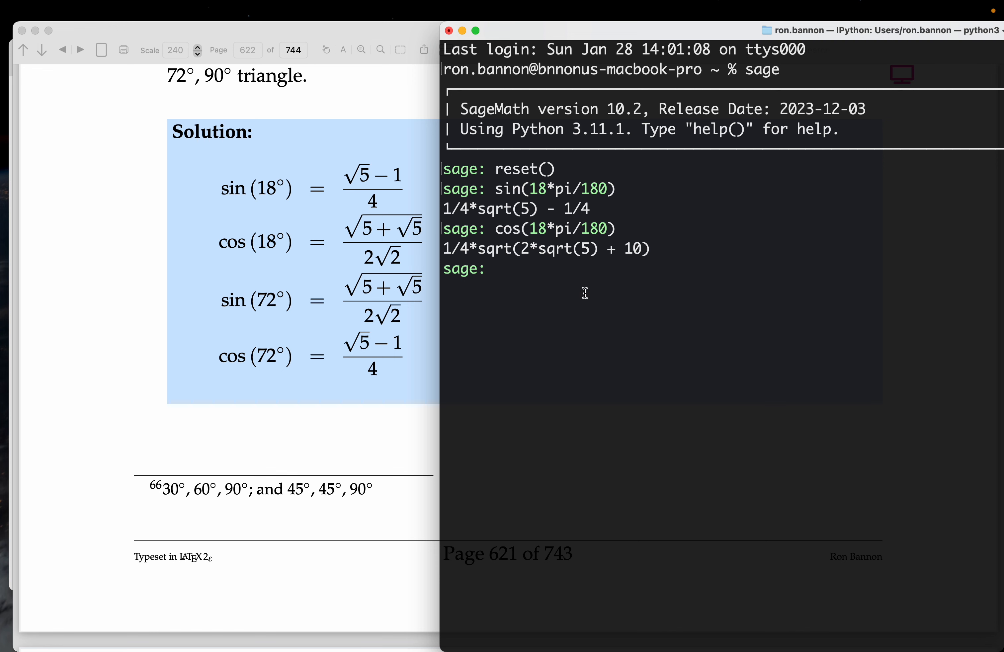
# Enter bool(sqrt(5+sqrt(5))/2/\sqrt(2)==_) with a stray backslash, which raises SyntaxError
pyautogui.write('bool(_==0)')
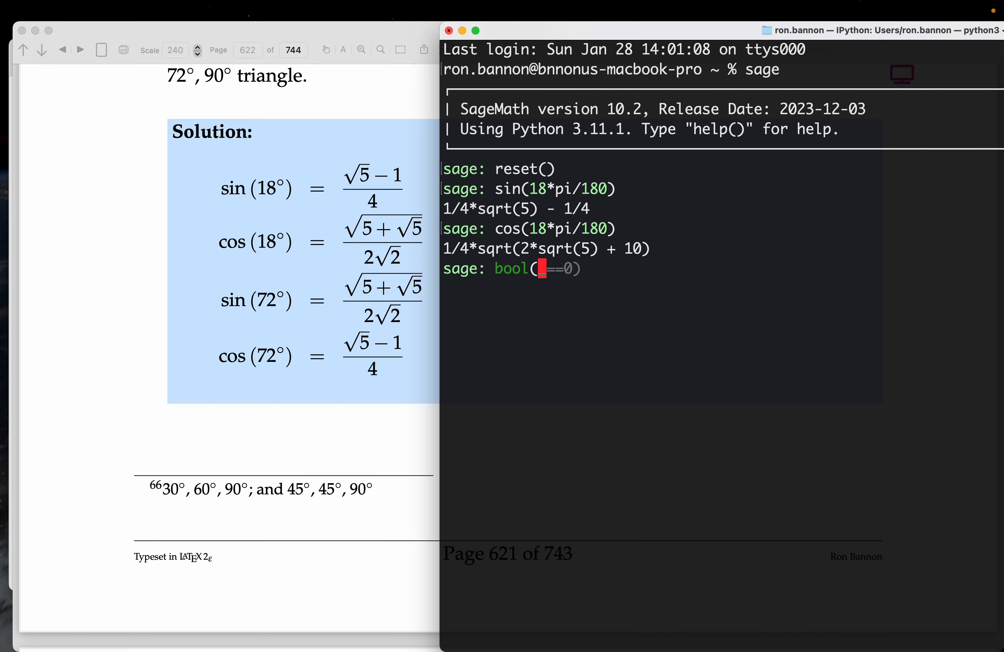
pyautogui.write('sqrt(203-20*sqrt(6))==10*sqrt(2)-sqrt(3)')
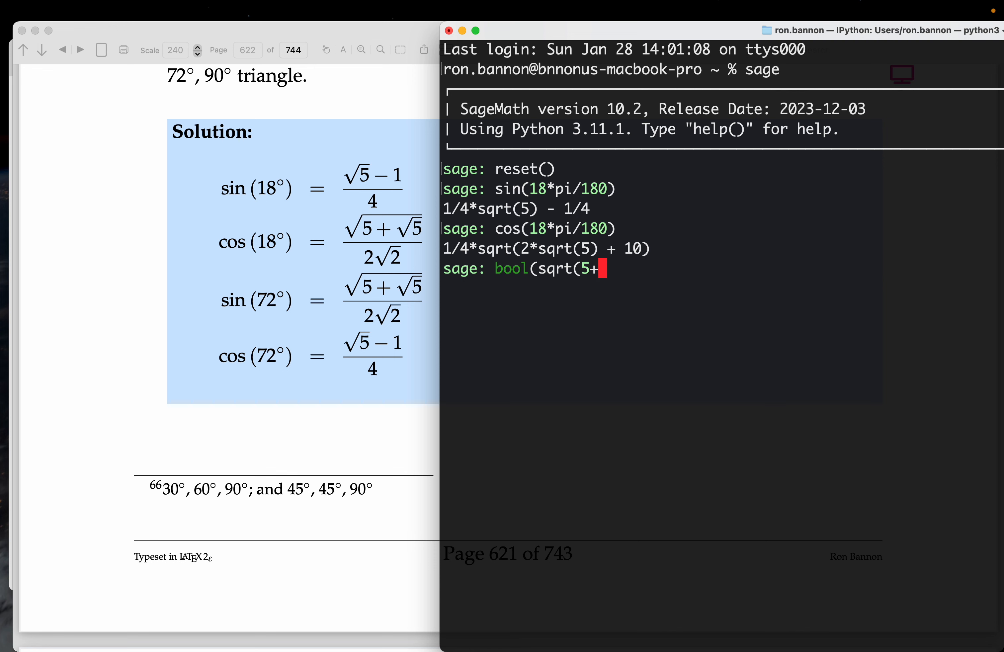
pyautogui.write('sqrt(')
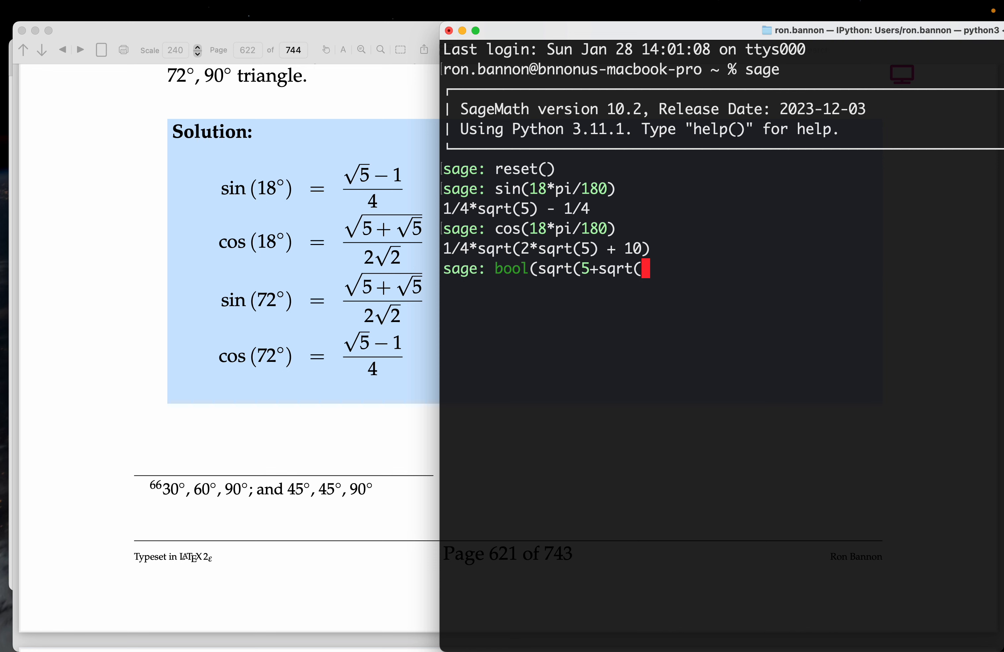
pyautogui.write('5)')
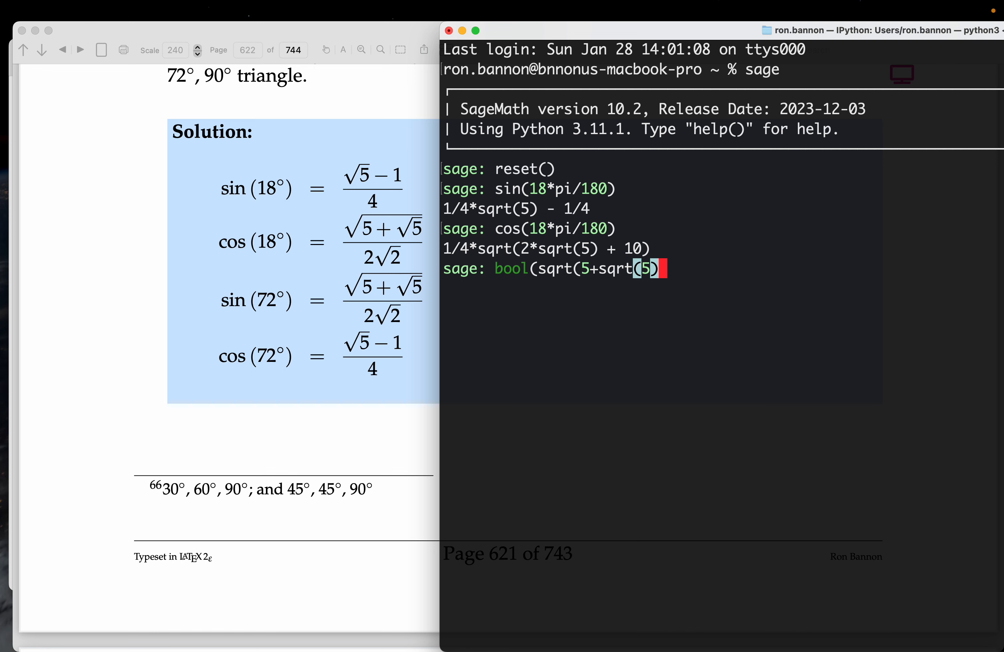
pyautogui.write(')/2')
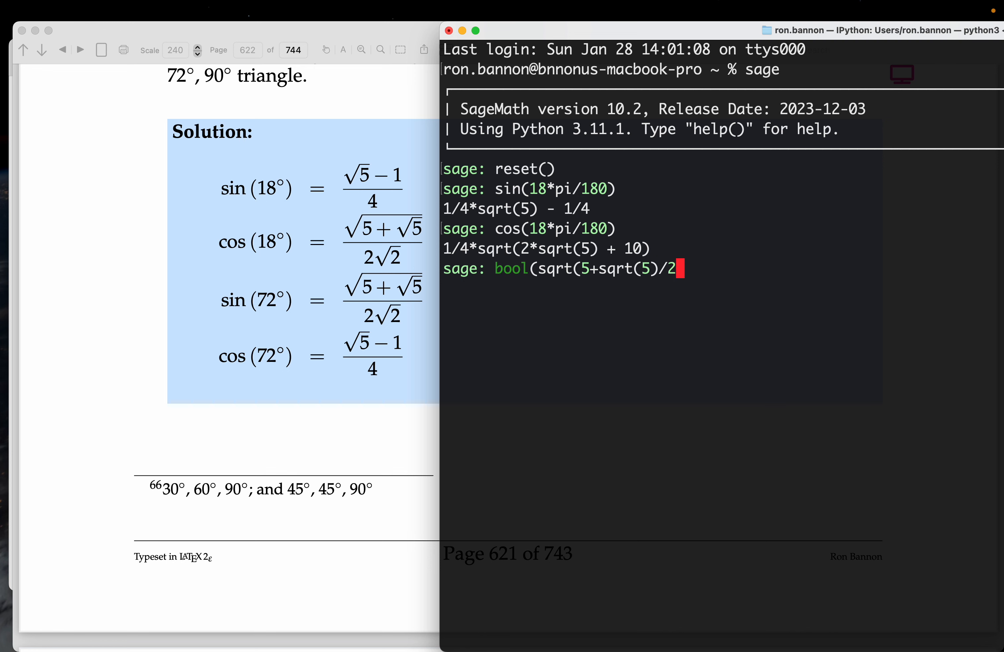
pyautogui.write('\\sq')
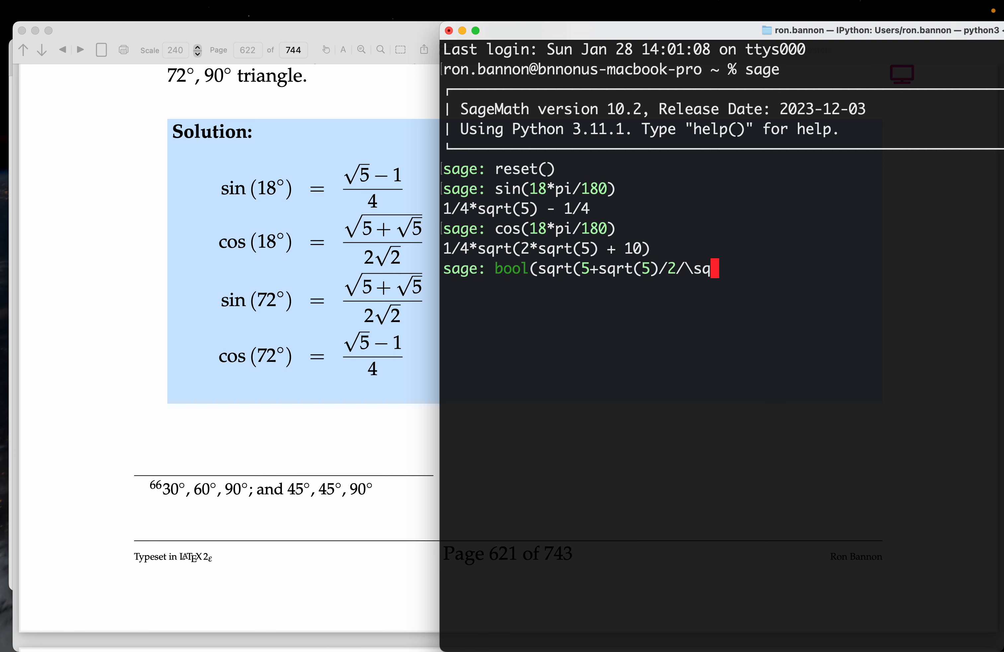
pyautogui.write('rt(2)')
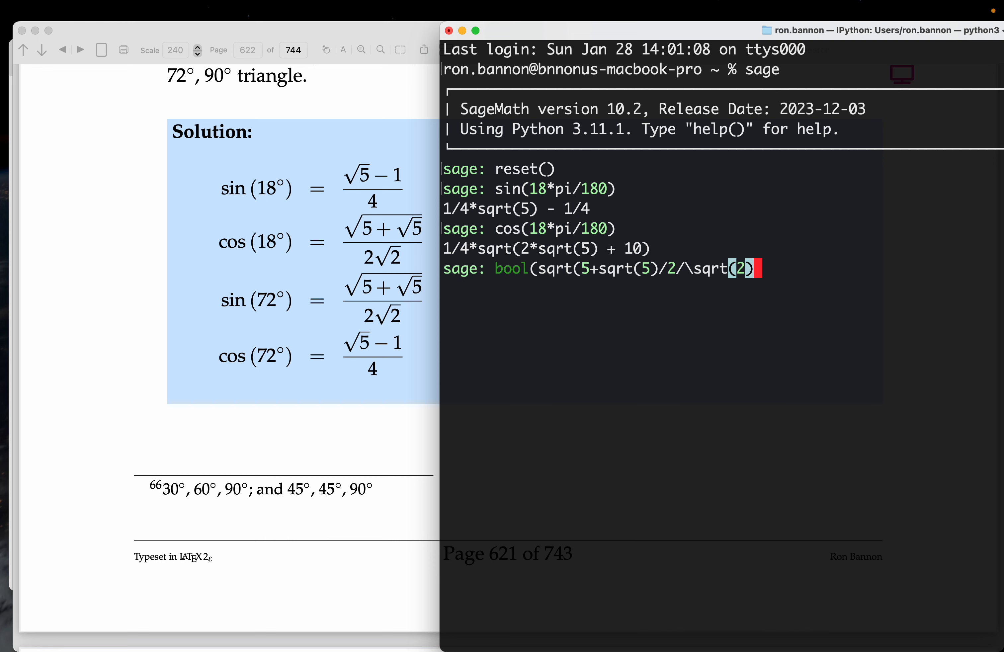
pyautogui.write('==')
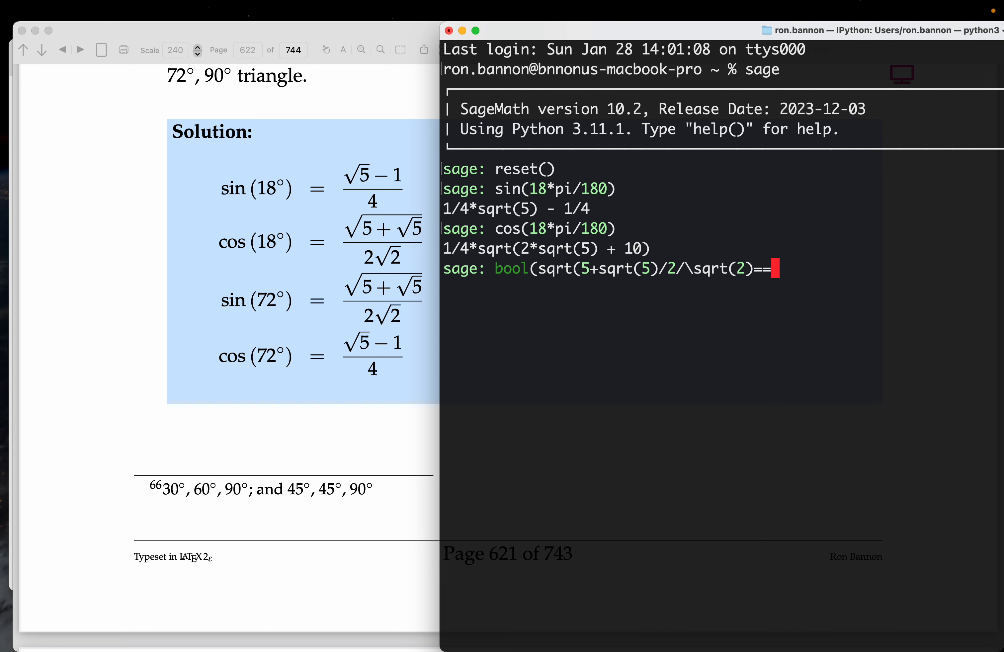
pyautogui.write(')')
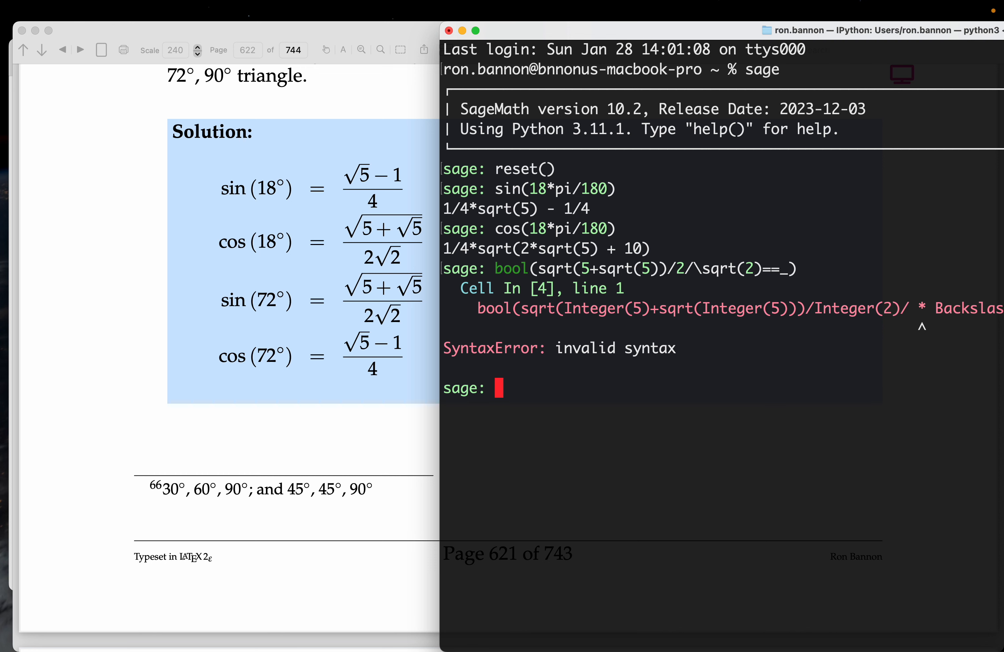
# Re-enter bool(sqrt(5+sqrt(5))/2/sqrt(2)==_) without the backslash, returning True
pyautogui.write('bool(sqrt(5+sqrt(5))/2/\\sqrt(2)==_)')
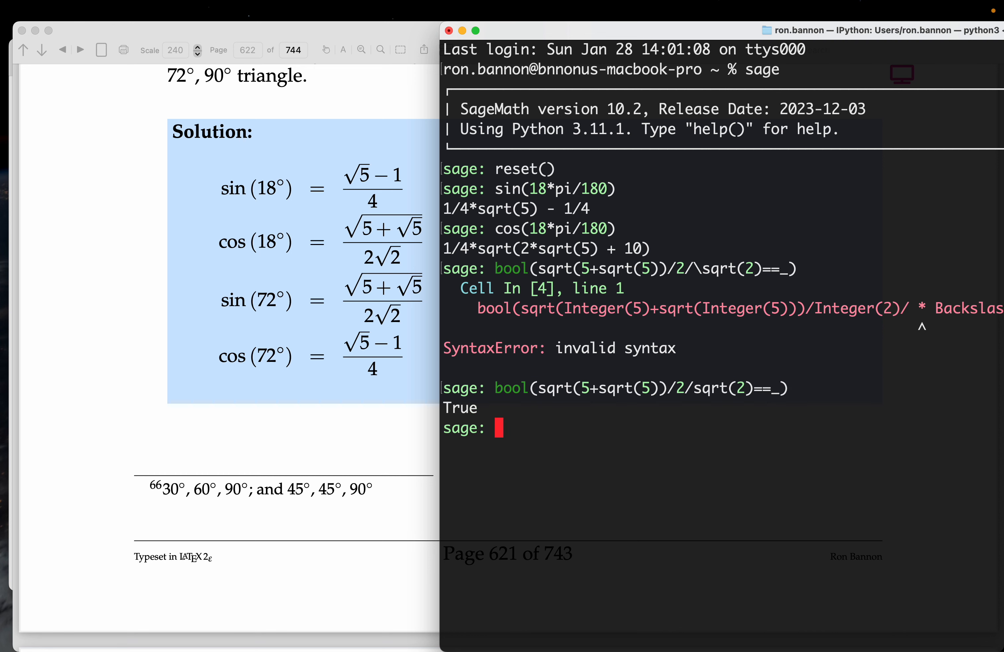
pyautogui.moveTo(410, 303)
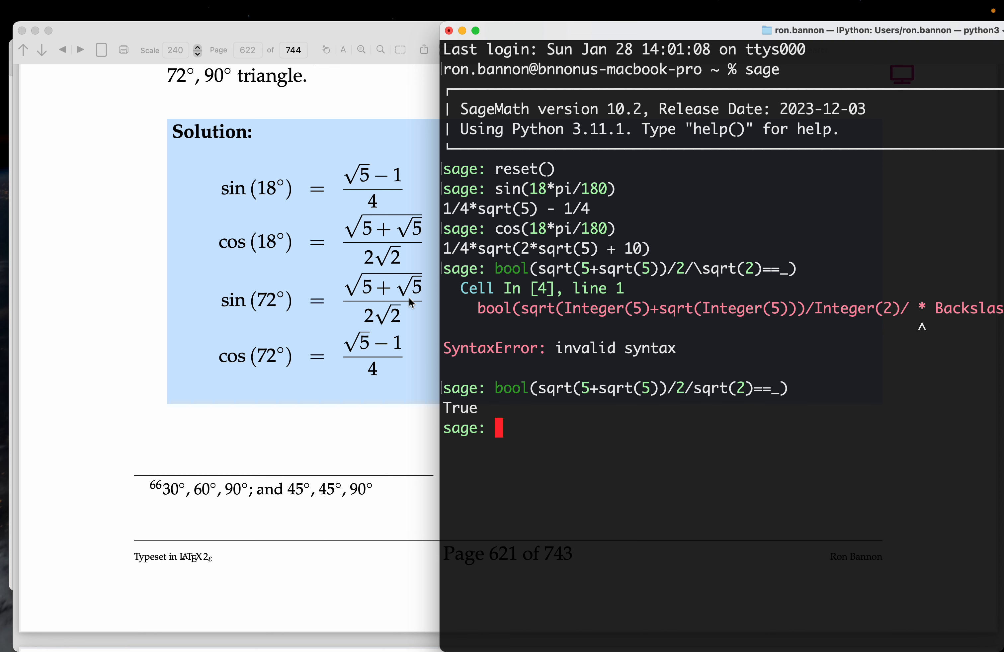
pyautogui.moveTo(255, 195)
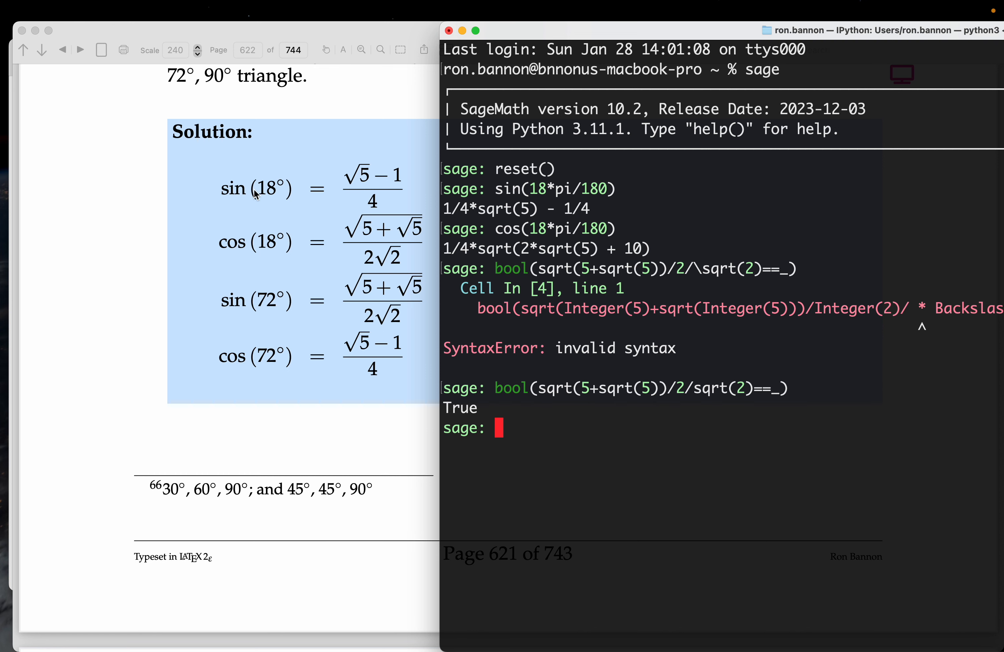
pyautogui.moveTo(280, 197)
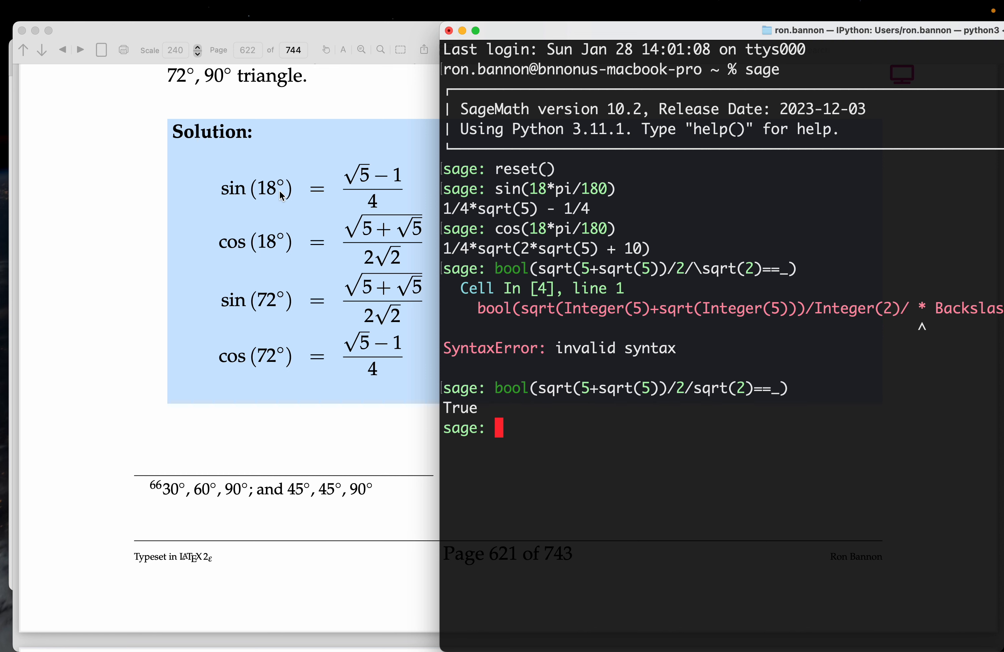
pyautogui.moveTo(278, 205)
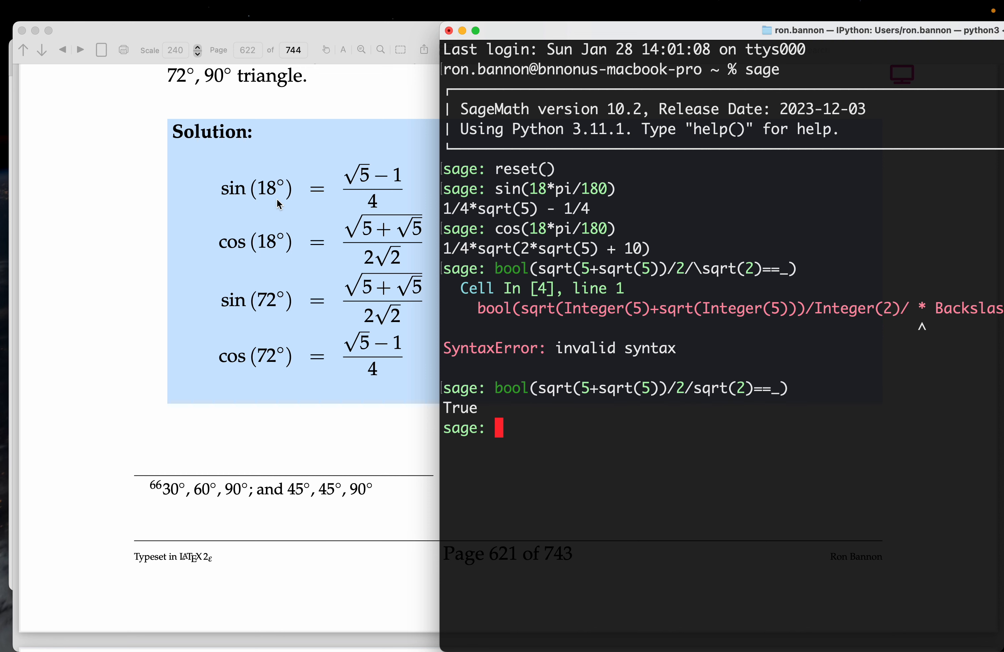
pyautogui.moveTo(408, 248)
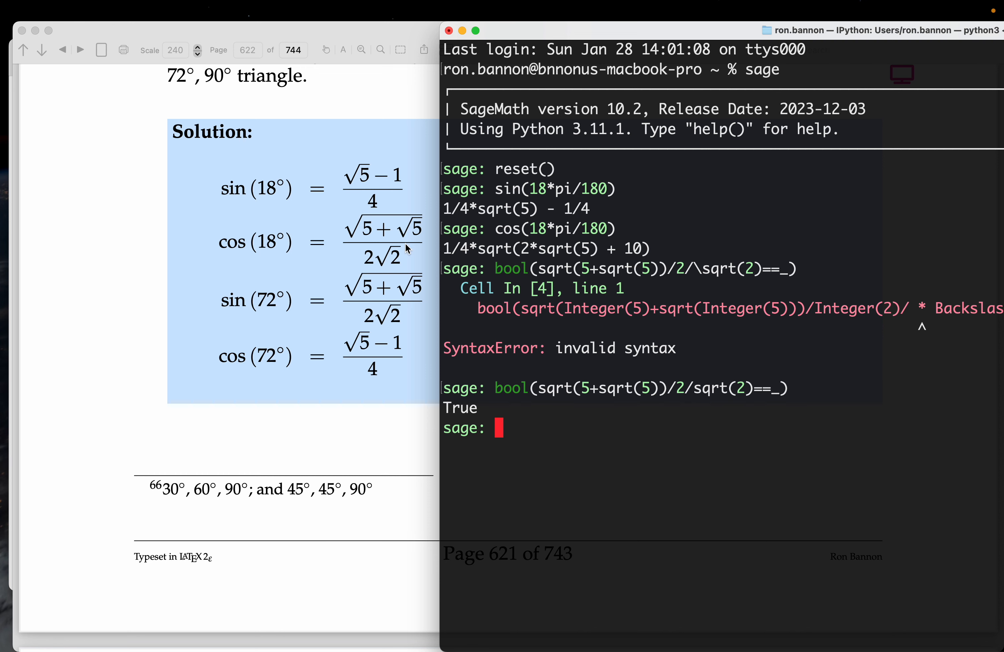
pyautogui.moveTo(391, 290)
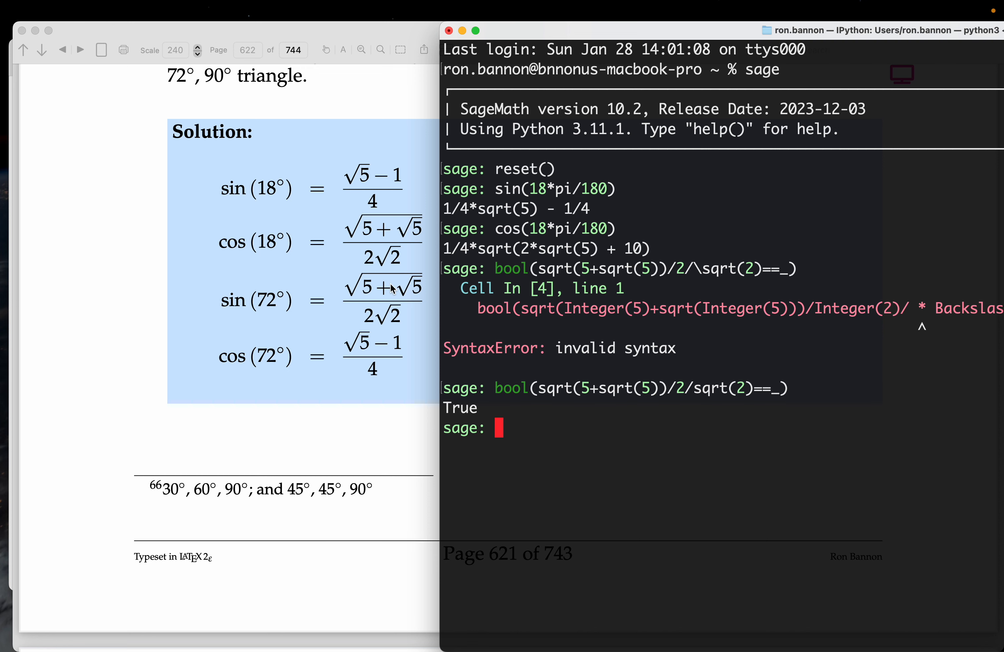
pyautogui.moveTo(268, 197)
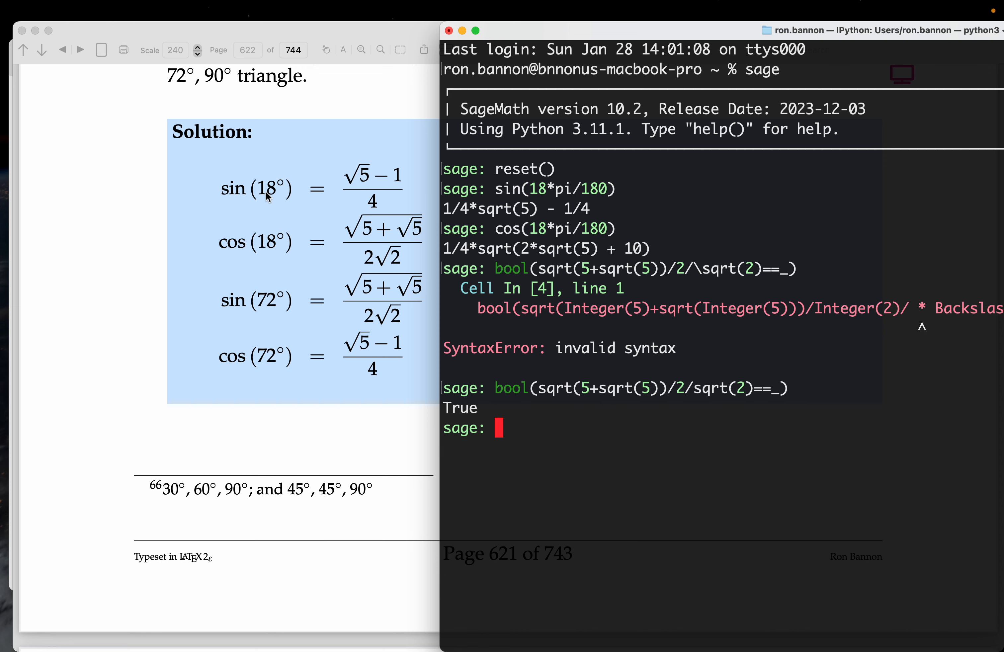
pyautogui.moveTo(627, 432)
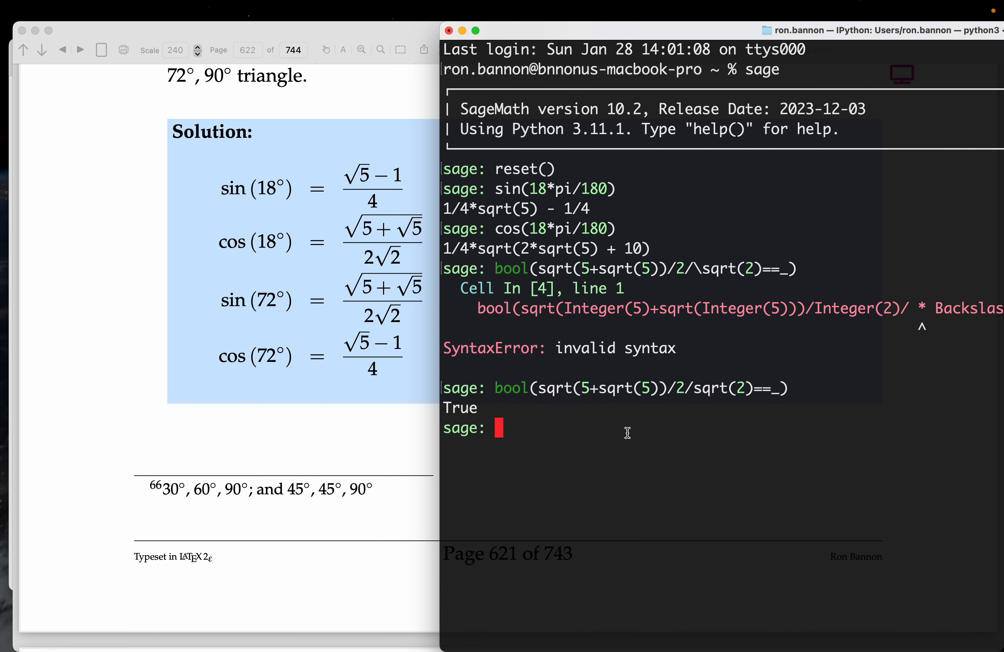
pyautogui.moveTo(397, 212)
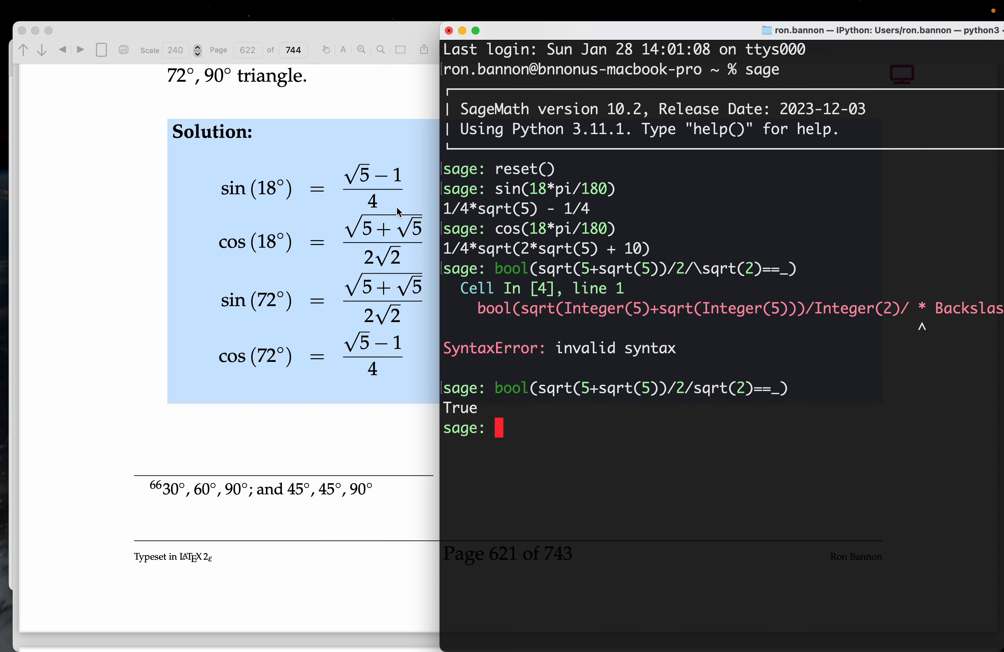